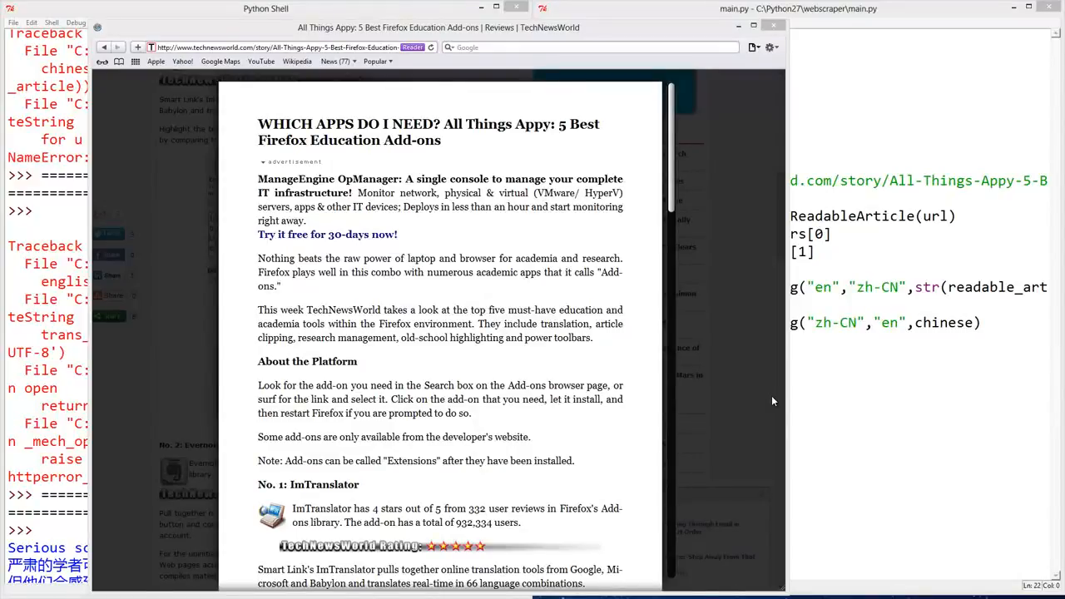
mouse_move(764, 318)
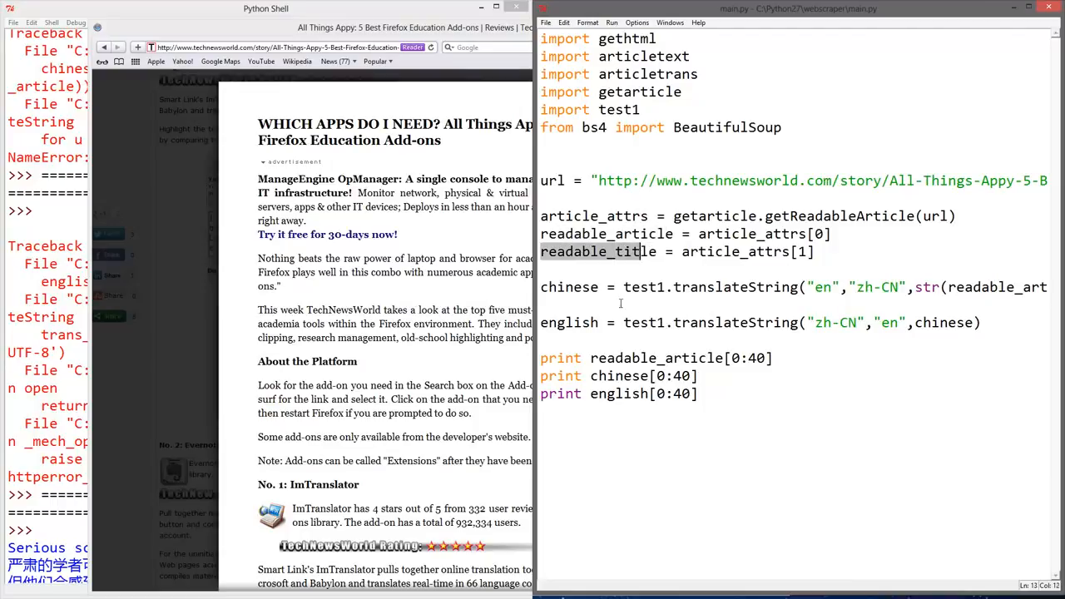
- Highlight the test1.translateString call and its zh-CN target language code in the script
click(561, 287)
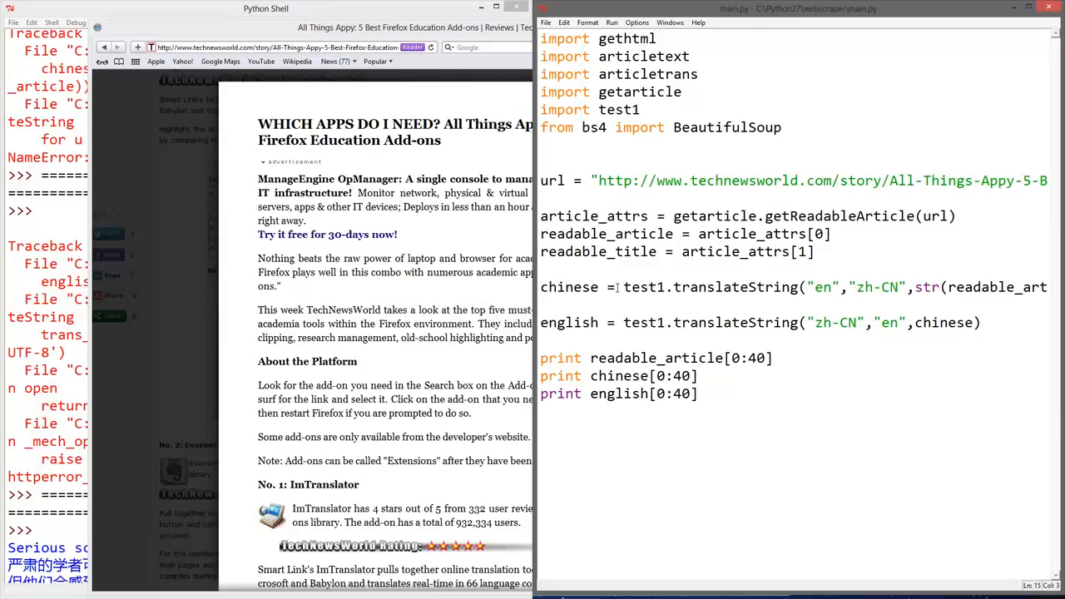
double_click(707, 287)
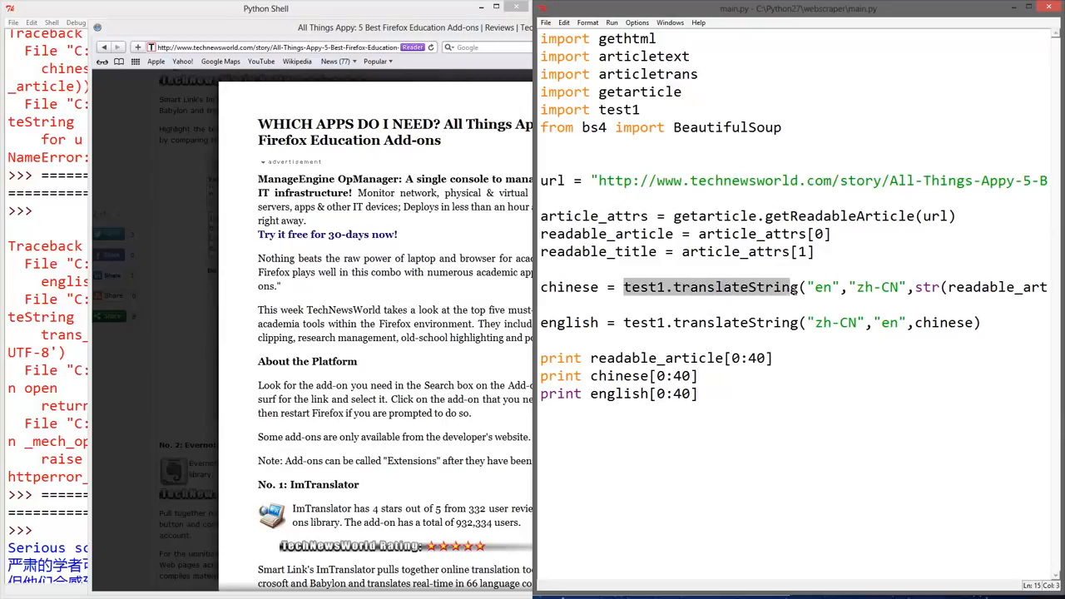
scroll(right, 3)
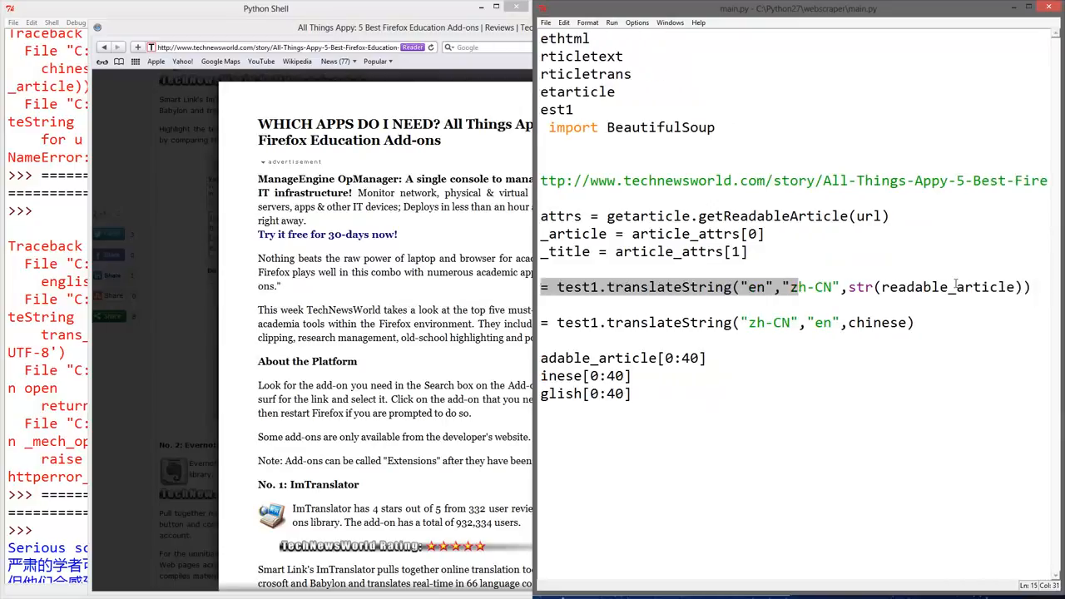
double_click(755, 287)
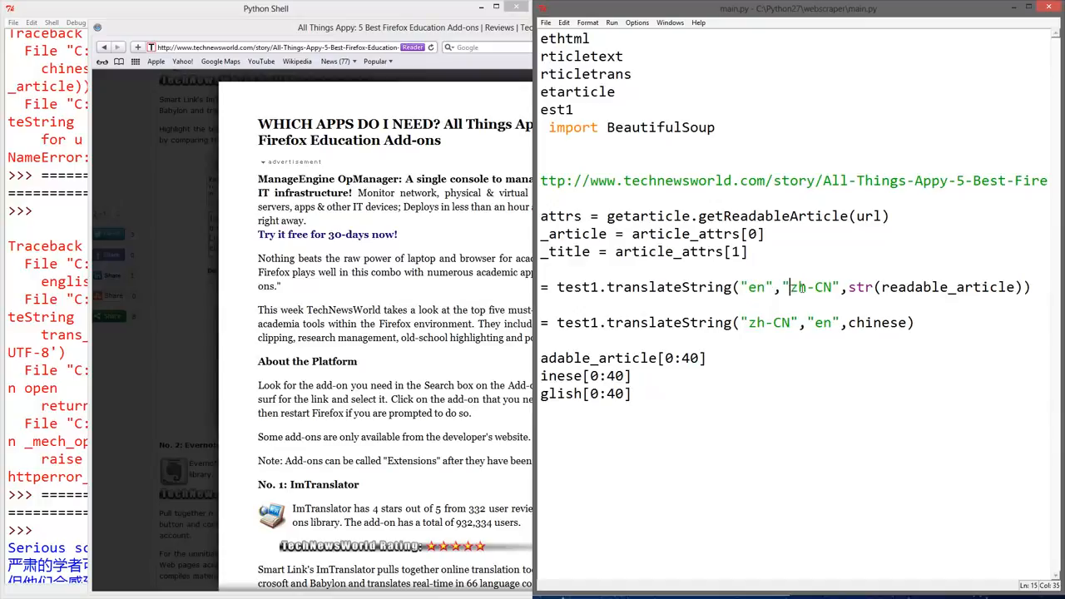
double_click(810, 286)
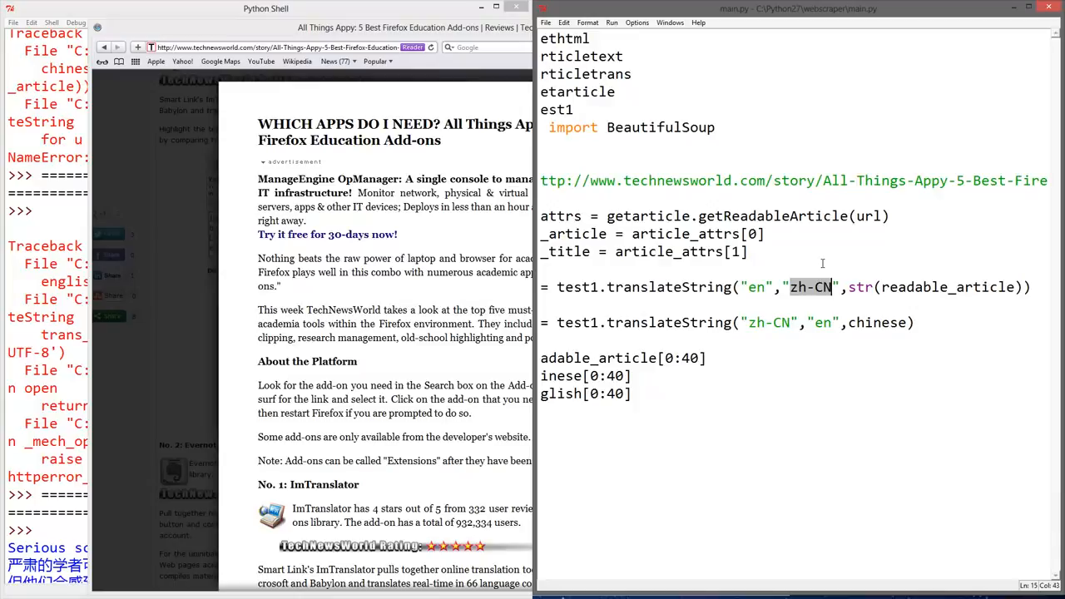
mouse_move(953, 296)
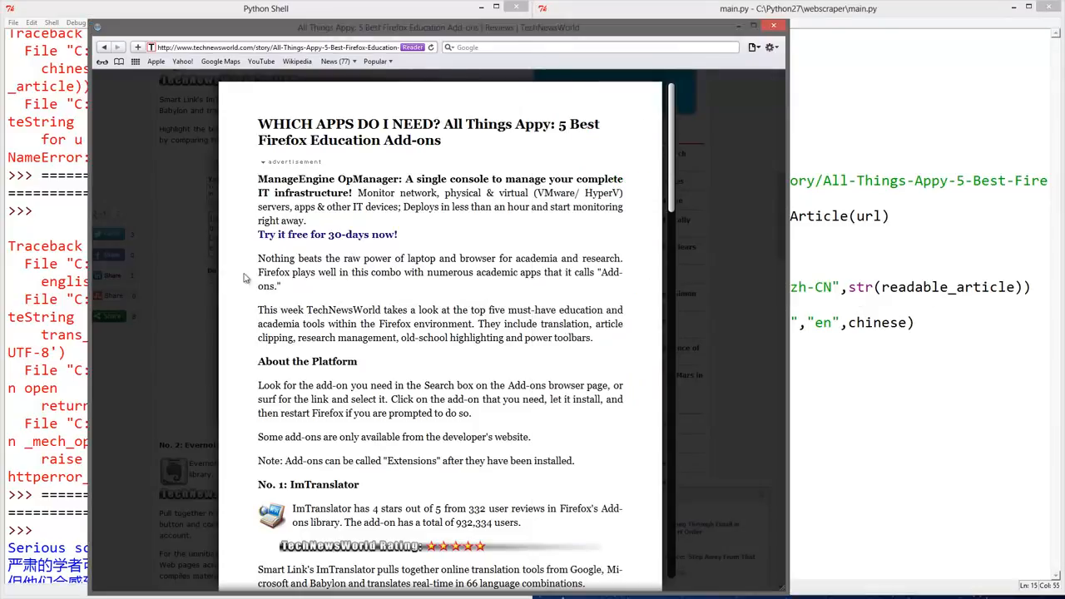
- Copy the article's first two paragraphs and reach Google Translate through a 'translate' search
drag(258, 258, 593, 338)
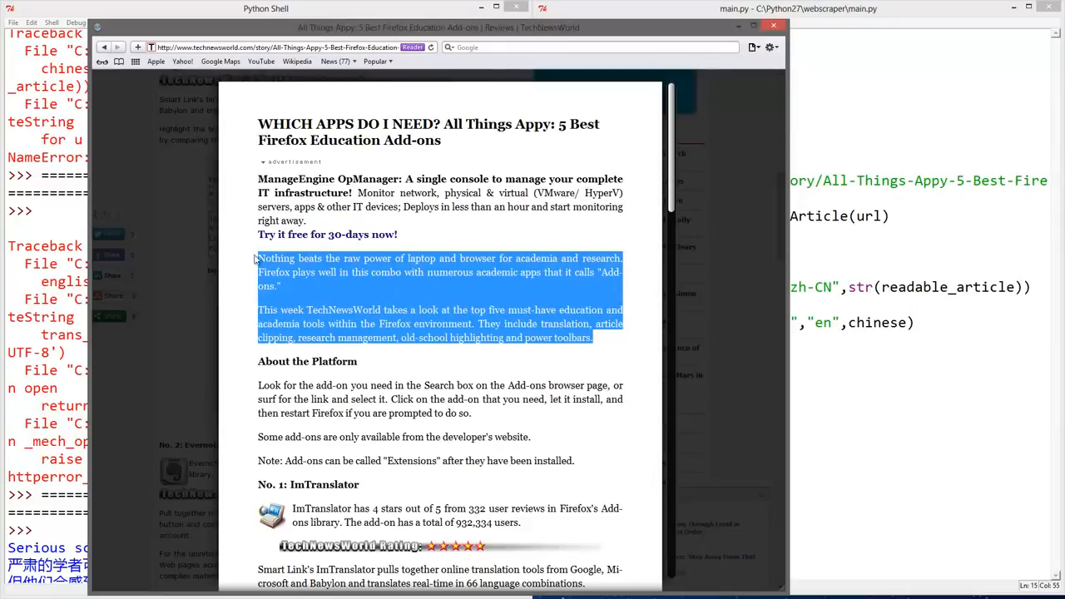
click(138, 47)
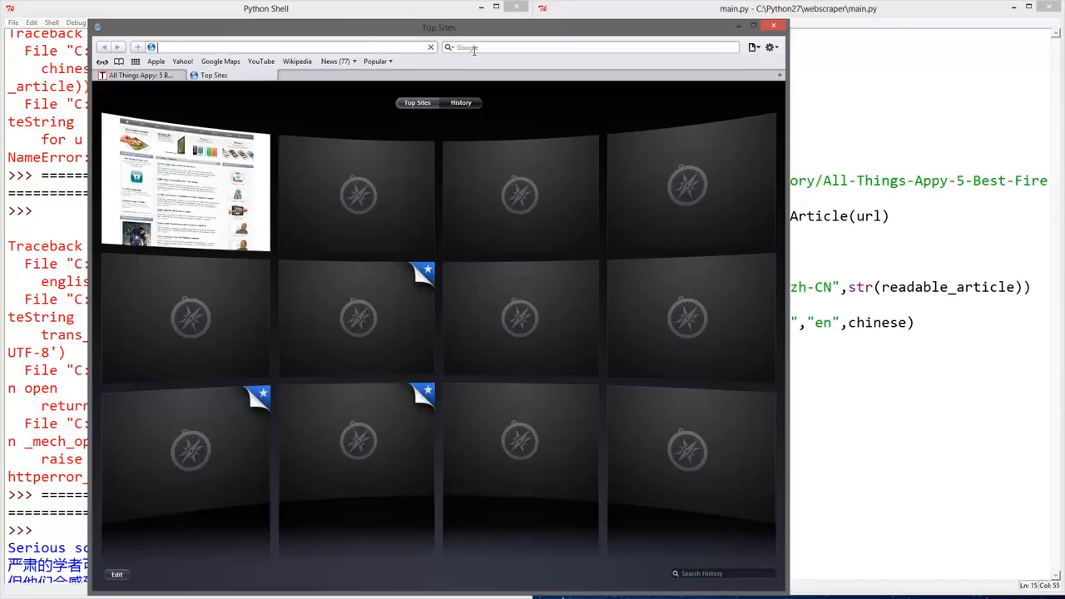
text(translate)
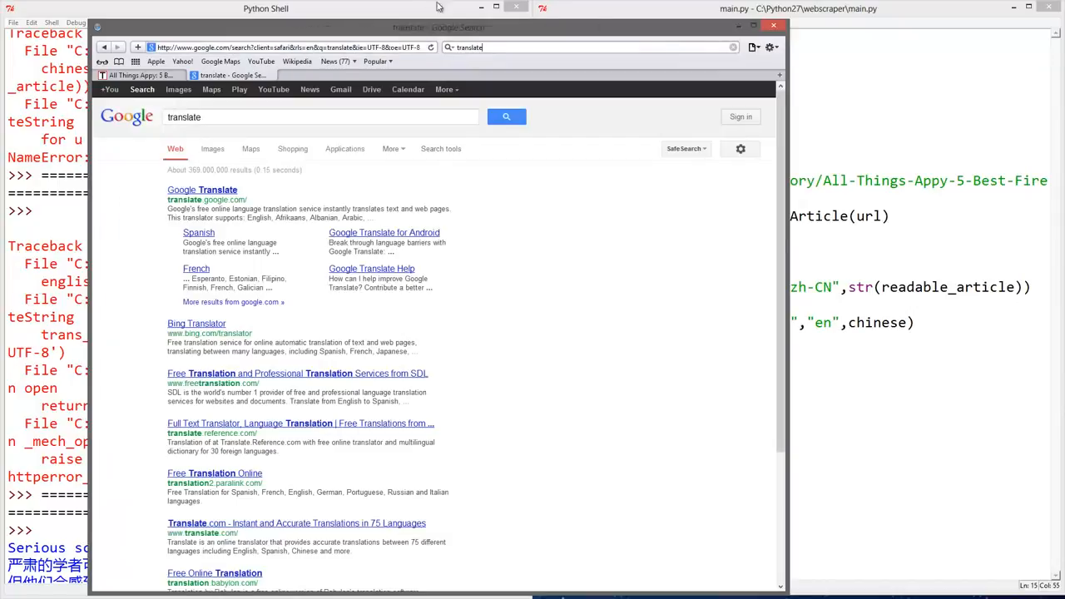
click(202, 190)
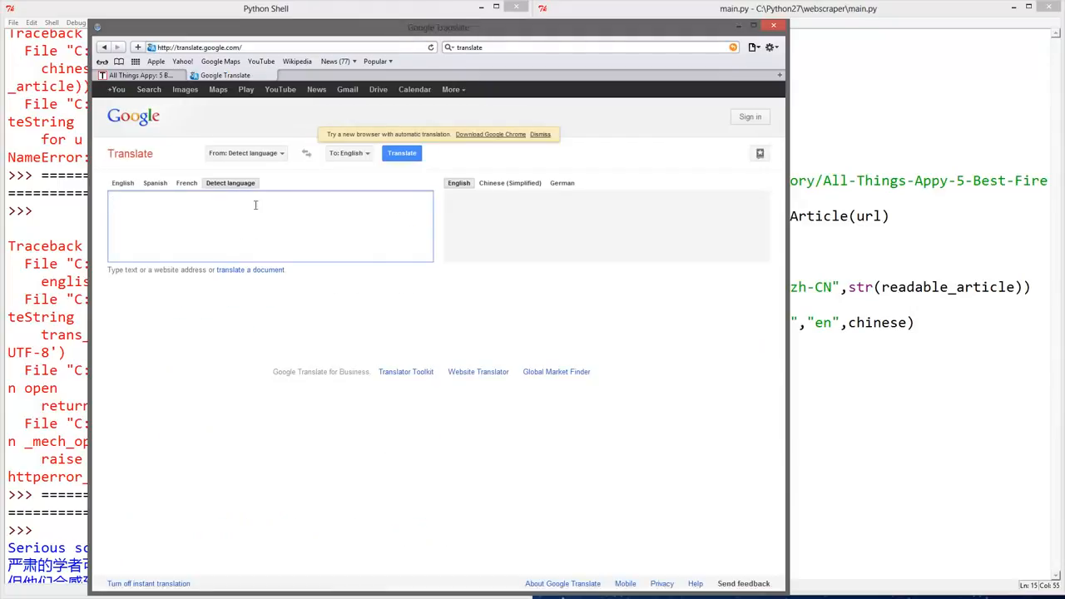
mouse_move(298, 193)
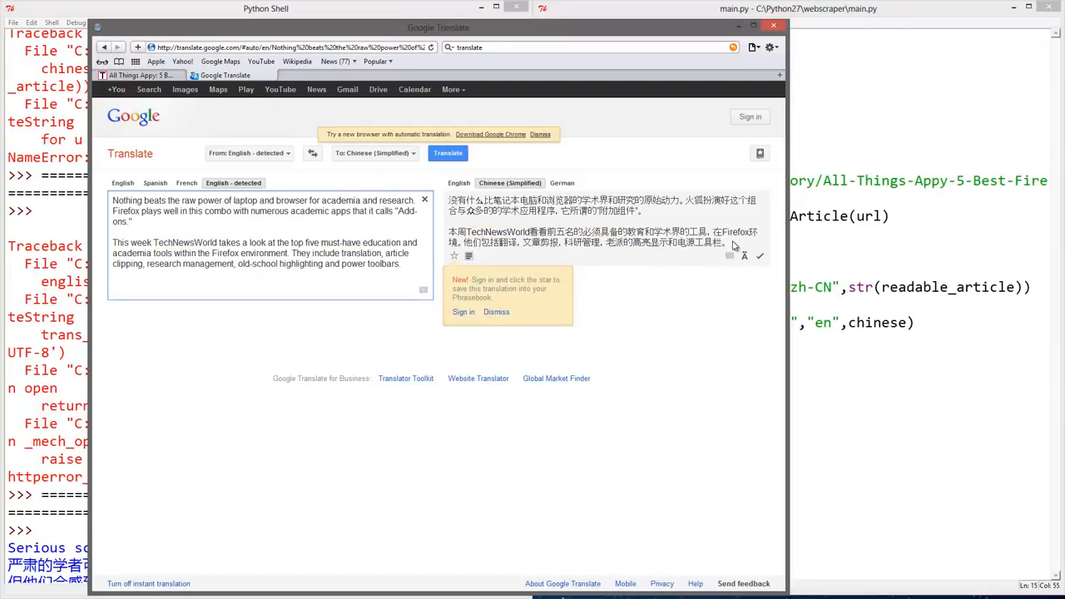
- Select the Simplified Chinese translation of the two pasted English paragraphs
double_click(599, 200)
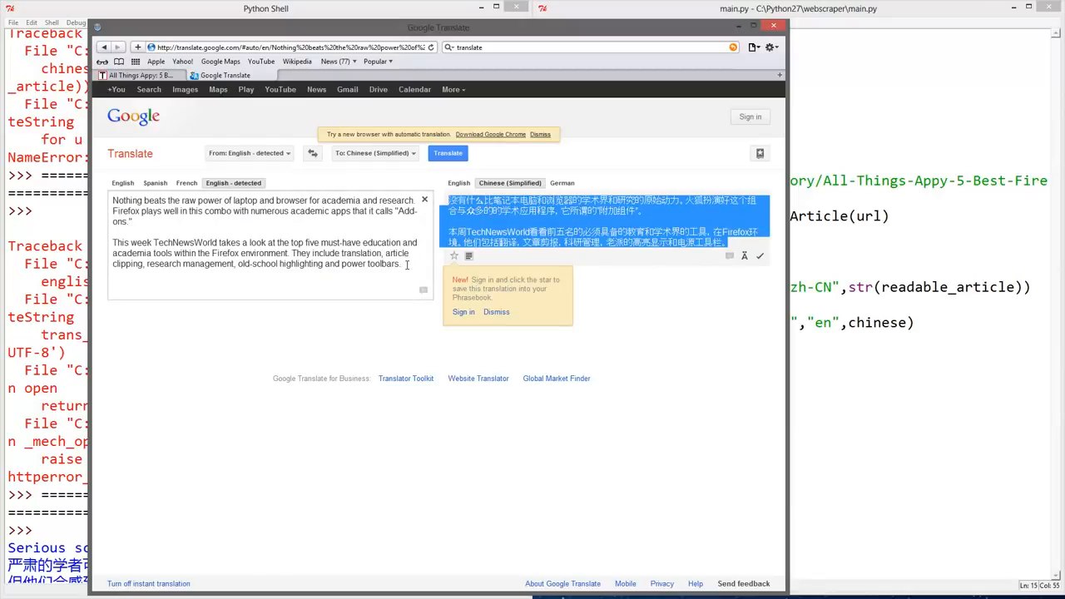
mouse_move(524, 107)
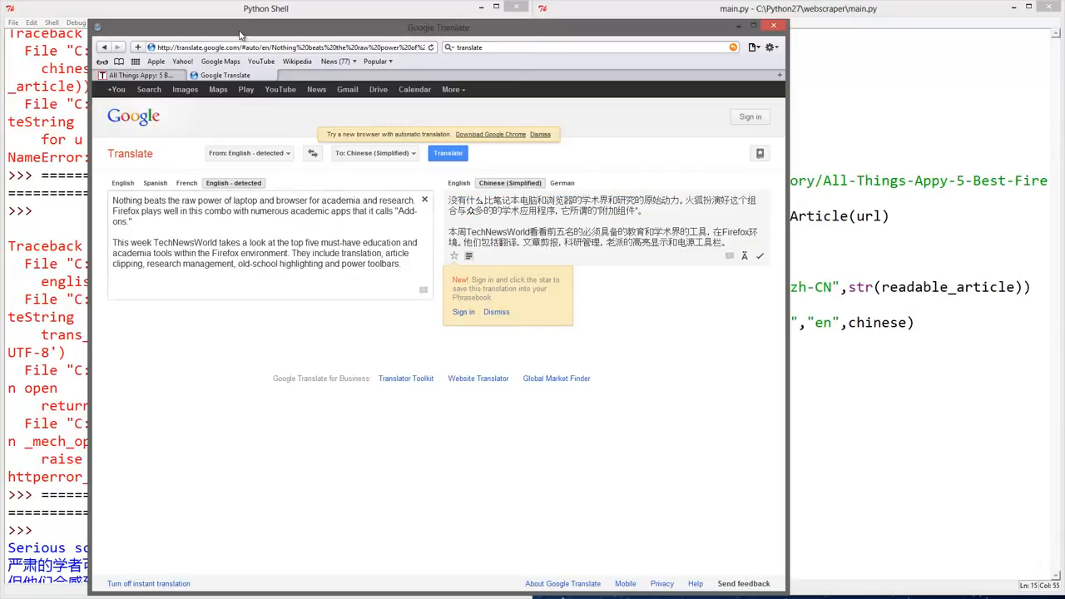
- Load translate.google.com in a new tab with the Chinese translation as the source text
triple_click(282, 47)
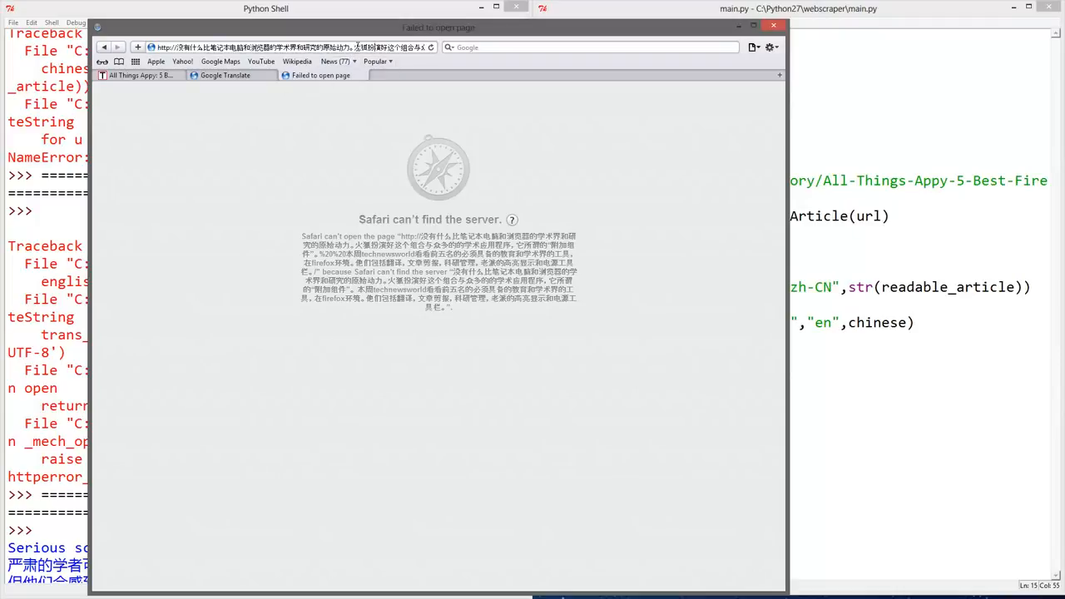
click(583, 46)
text(translate)
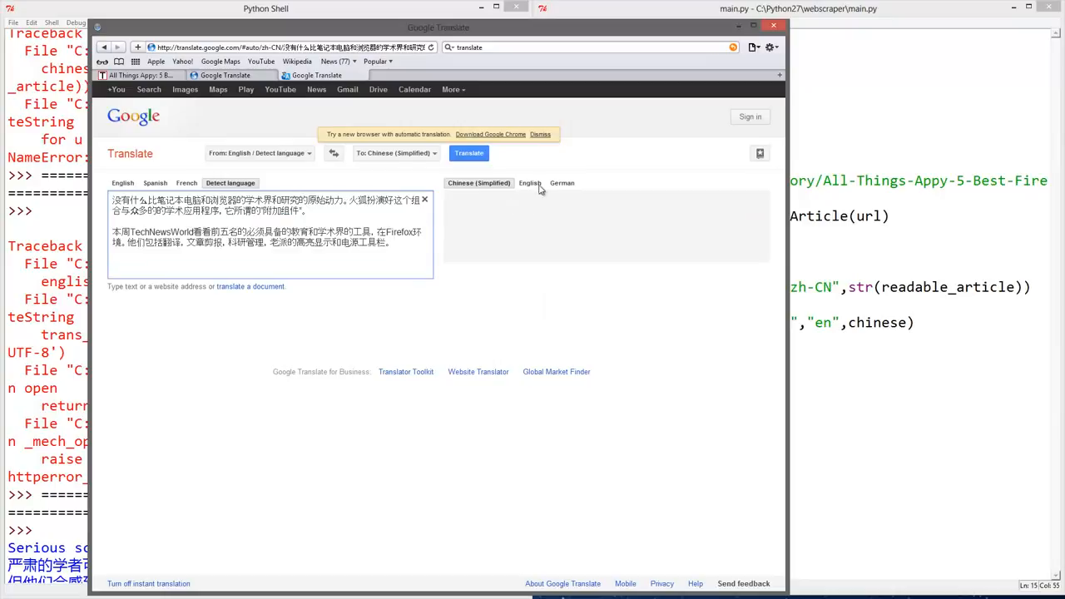
- Toggle Google Translate between English-to-Chinese and Chinese-to-English to compare the translations
click(529, 182)
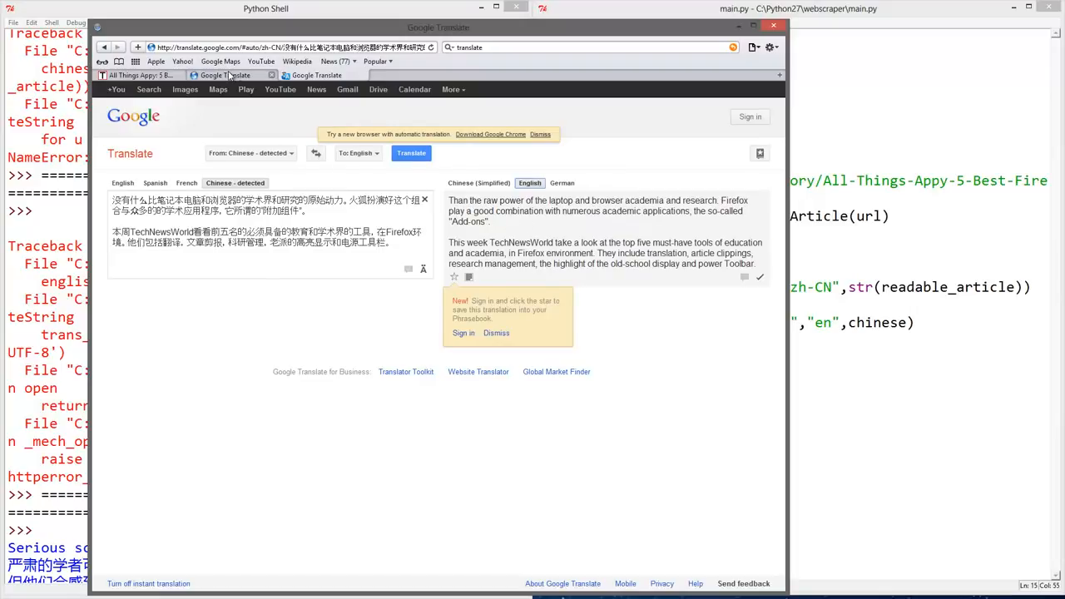
click(314, 153)
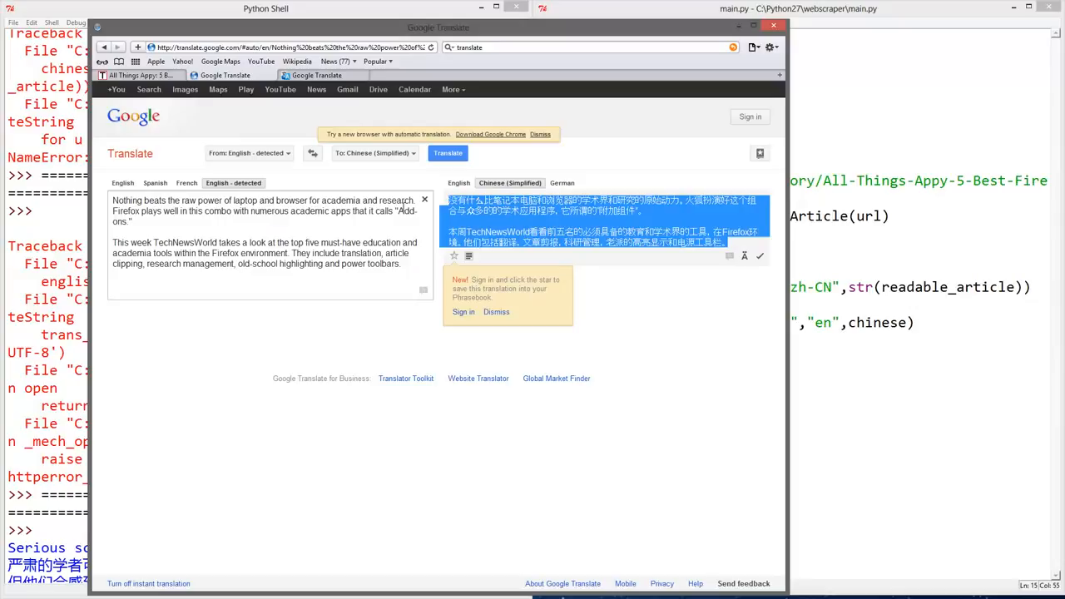
mouse_move(362, 74)
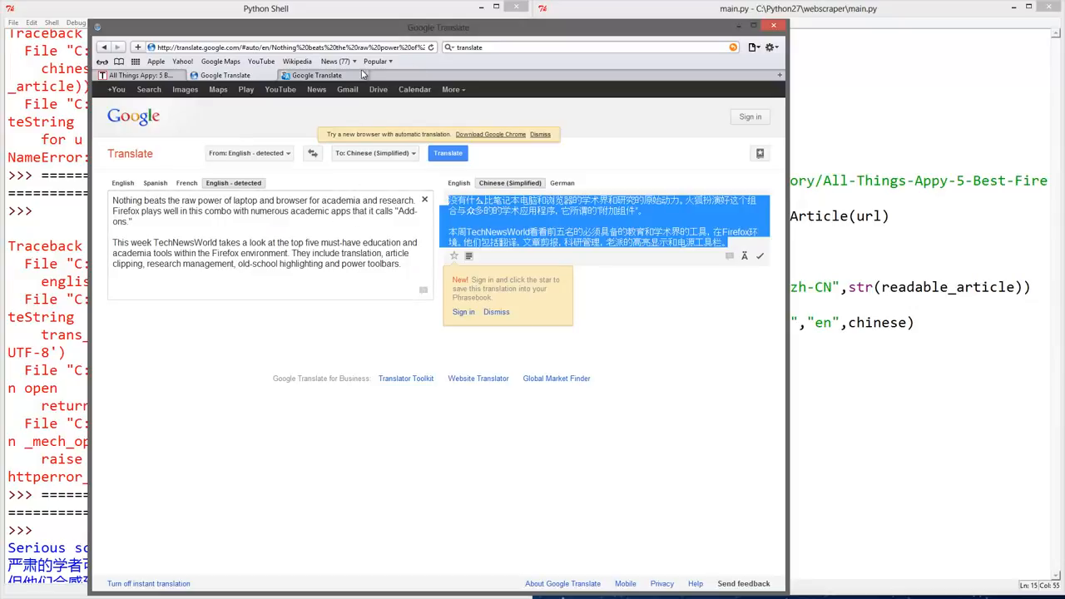
click(314, 153)
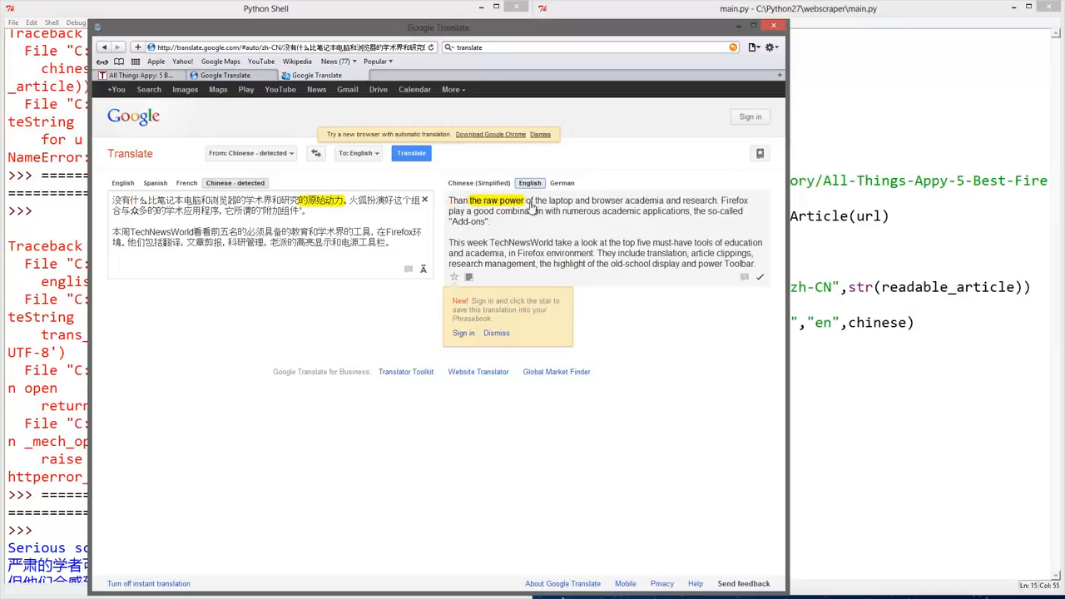
mouse_move(606, 200)
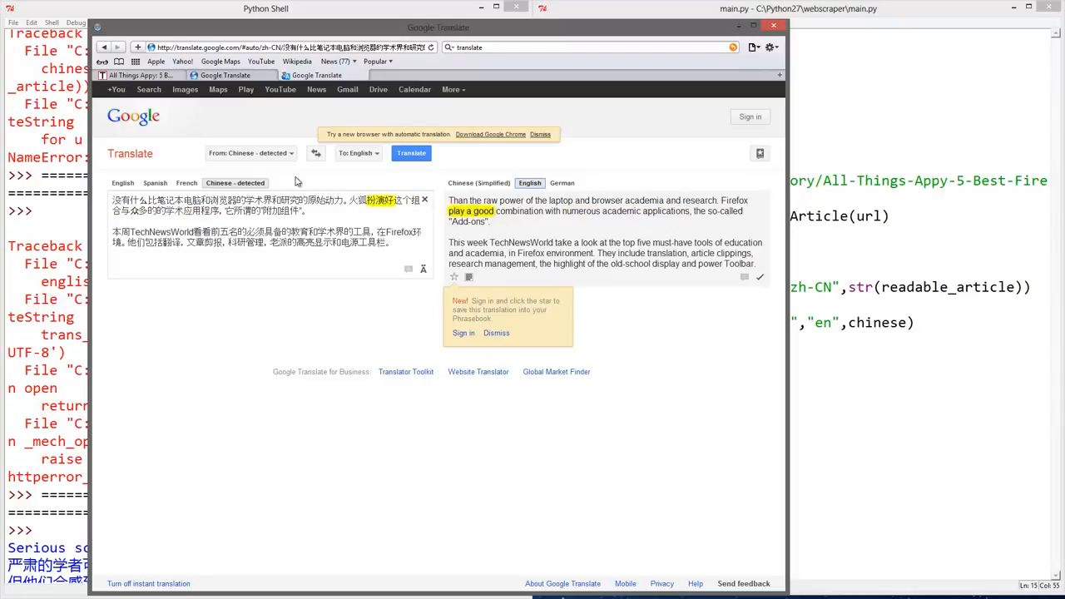
click(315, 152)
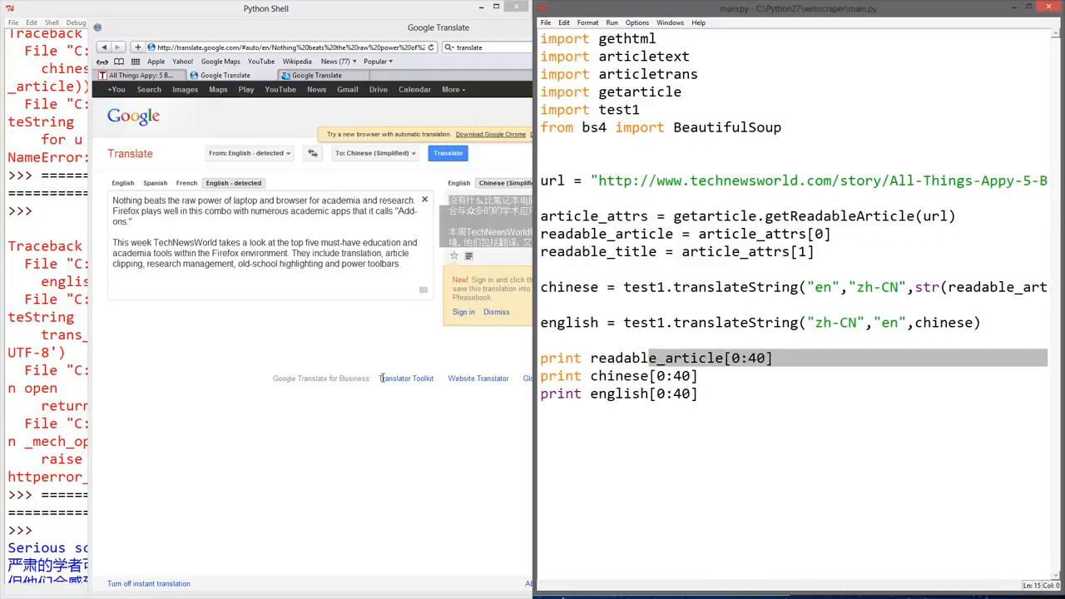
- Scroll through the original TechNewsWorld article for comparison
click(600, 181)
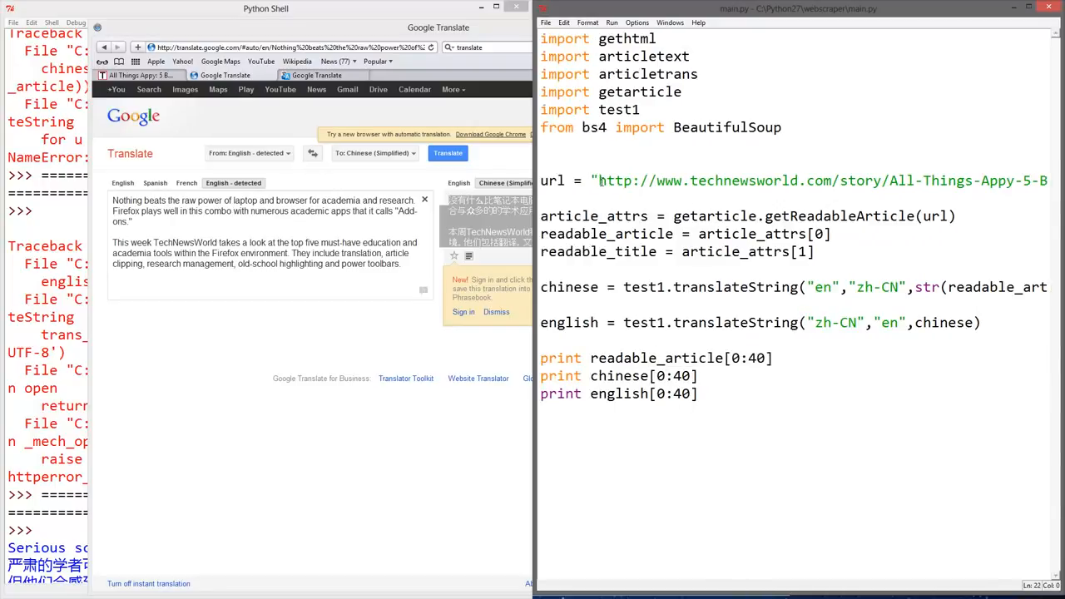
click(597, 180)
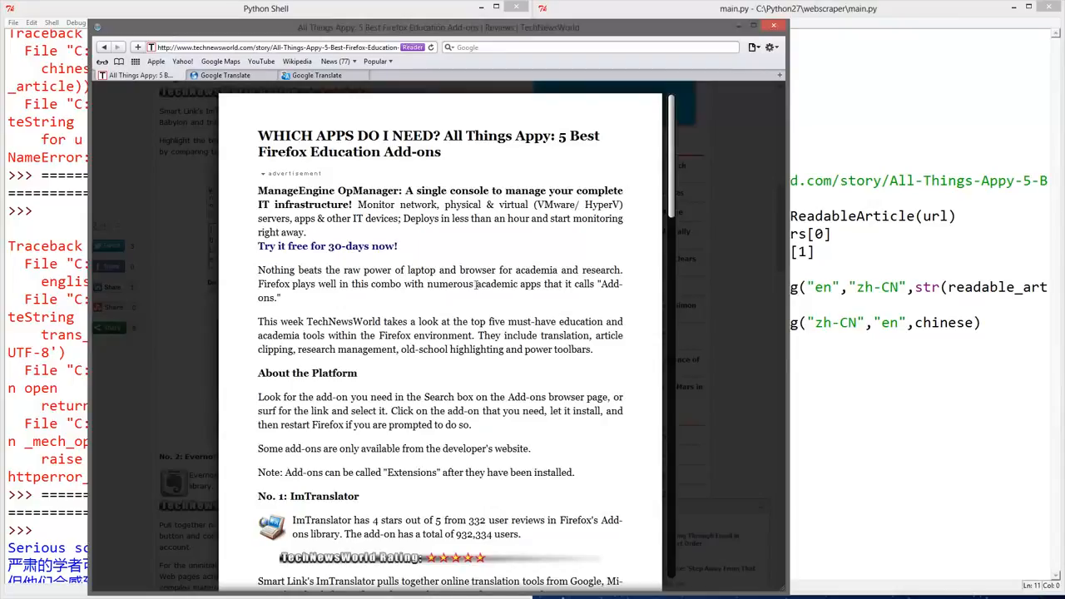
scroll(down, 3)
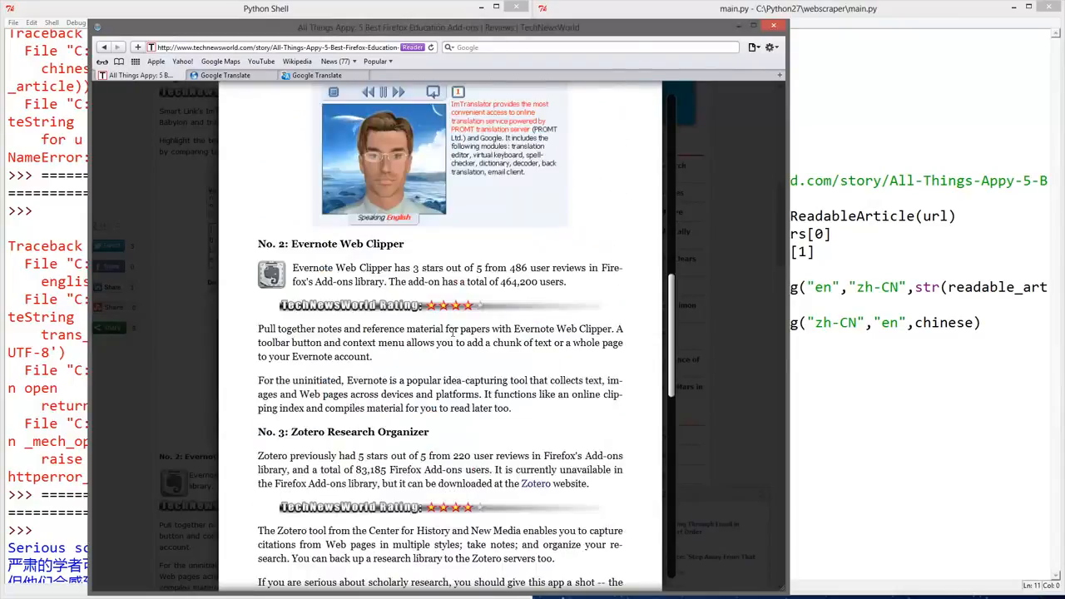
scroll(down, 3)
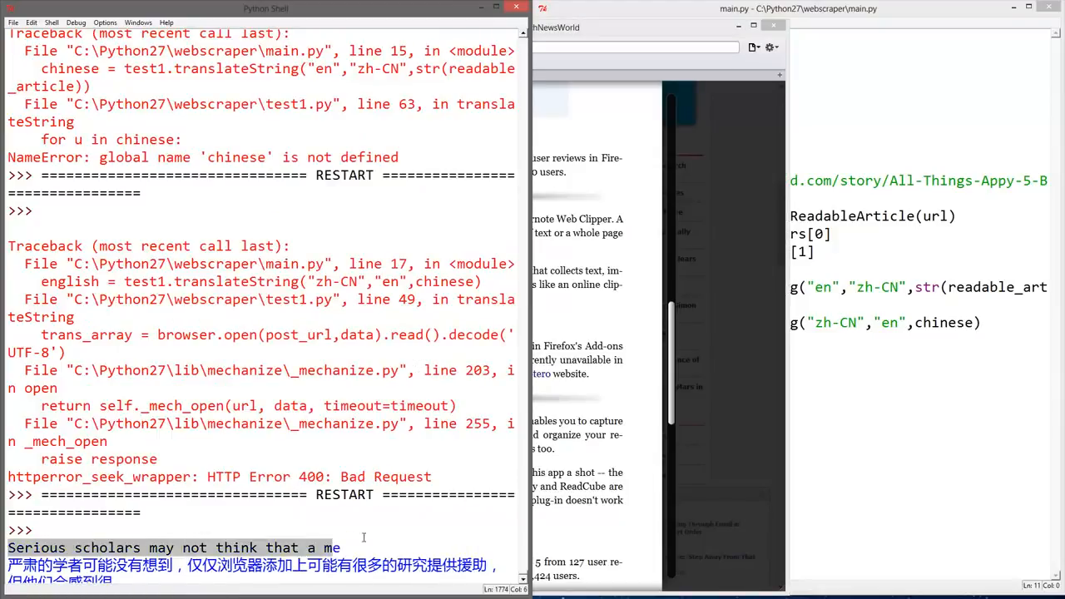
- Scroll the shell to show the original, Chinese and back-translated 40-character excerpts
scroll(down, 3)
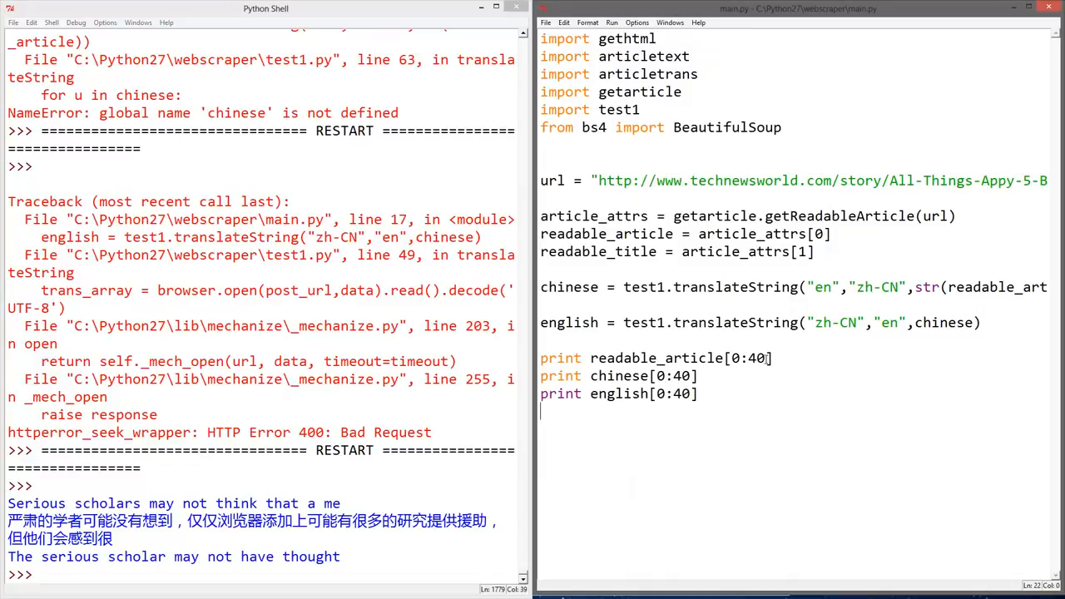
- Change the print slices from [0:40] to [0:100], then save and rerun main.py
text(100)
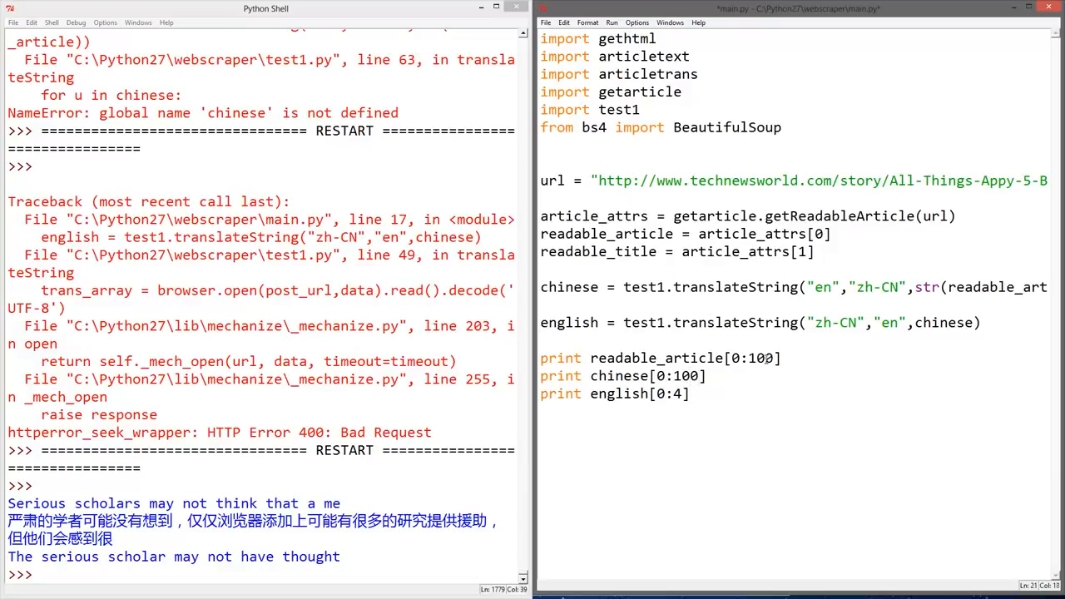
text(100)
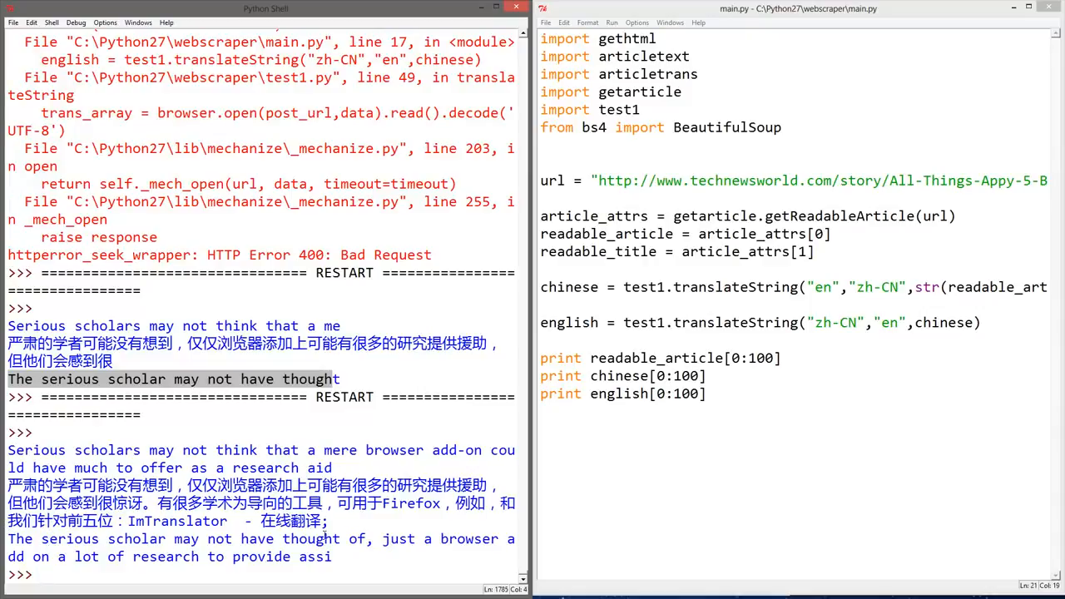
click(42, 574)
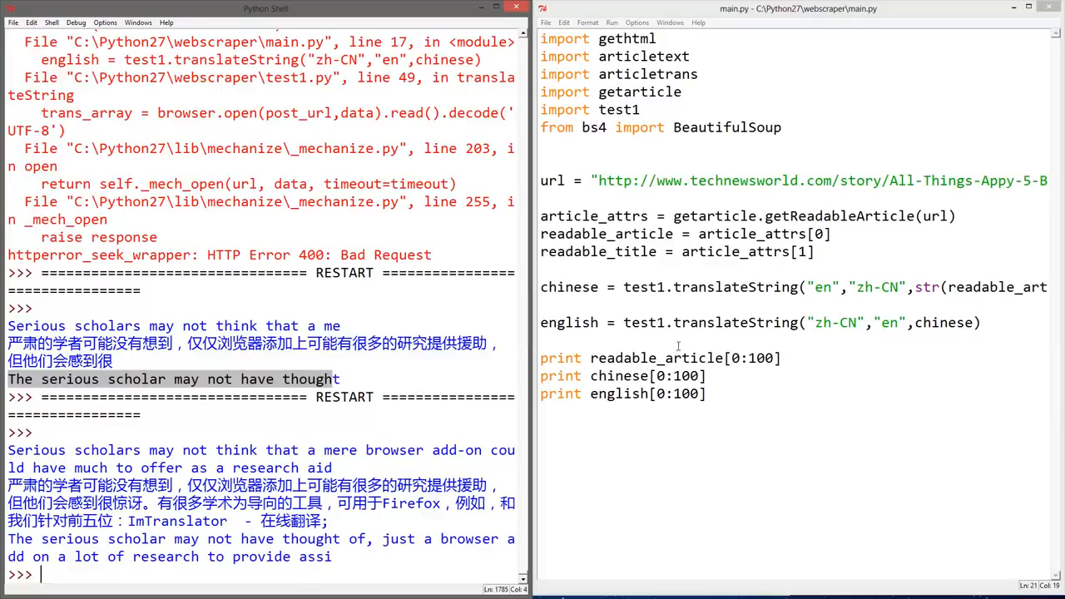
- Set the original, Chinese and English print slices to [100:200], then save and rerun
click(703, 375)
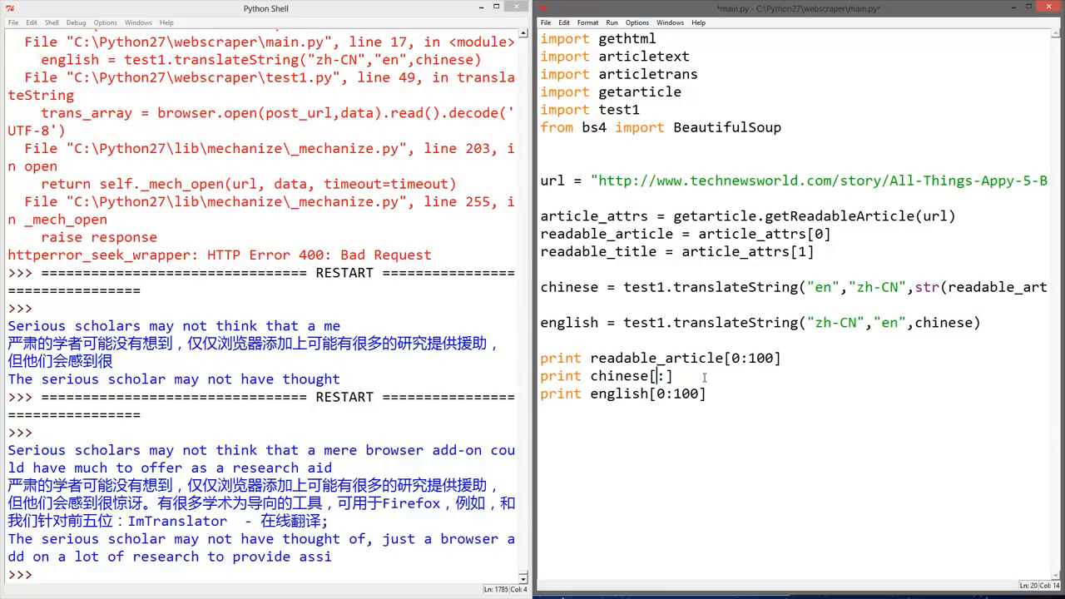
text(100)
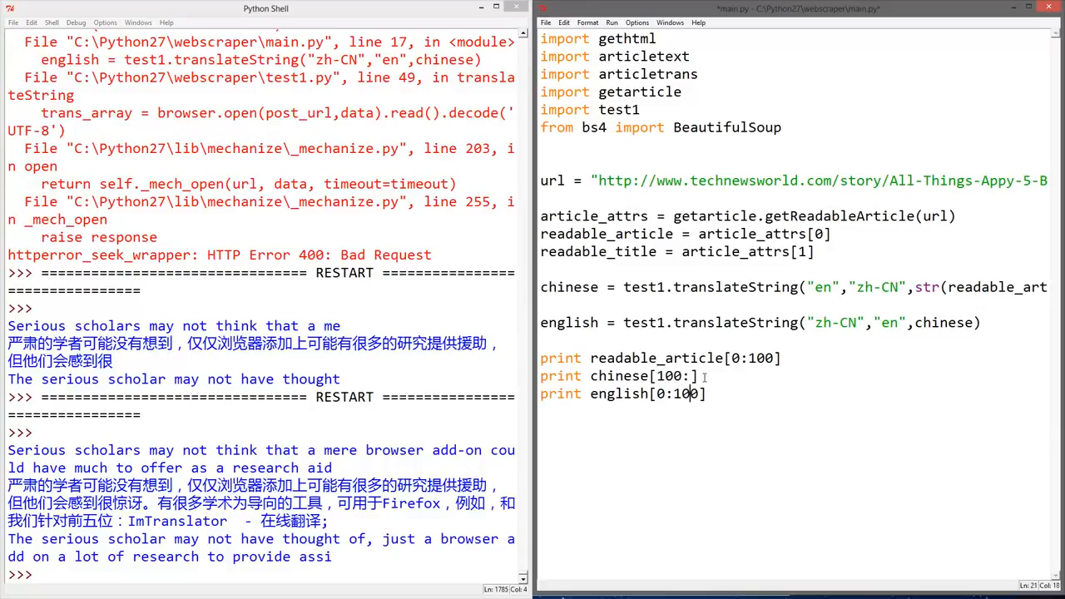
text(200)
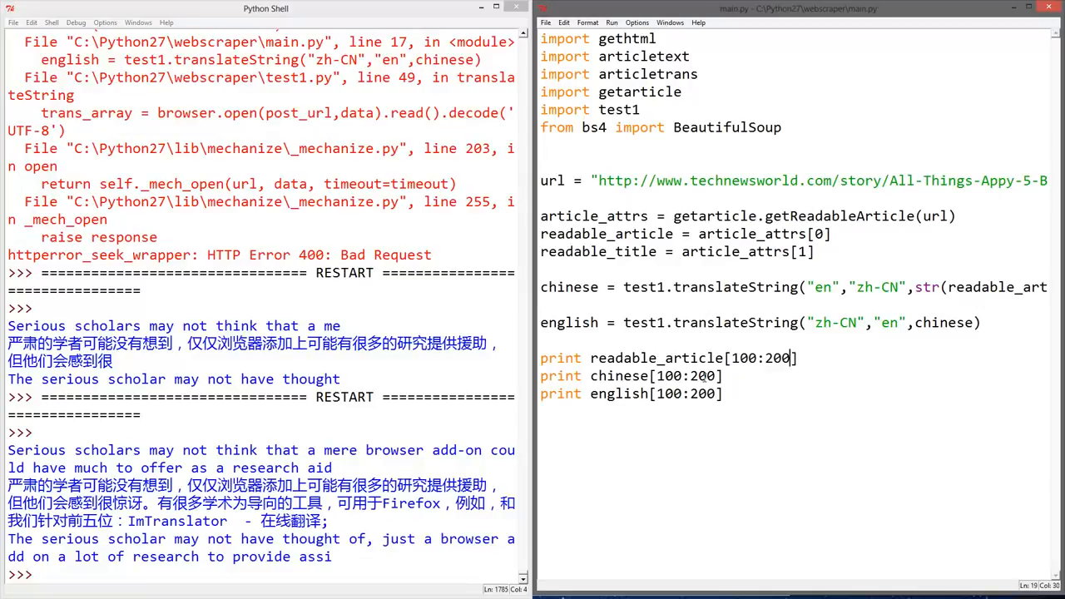
scroll(down, 3)
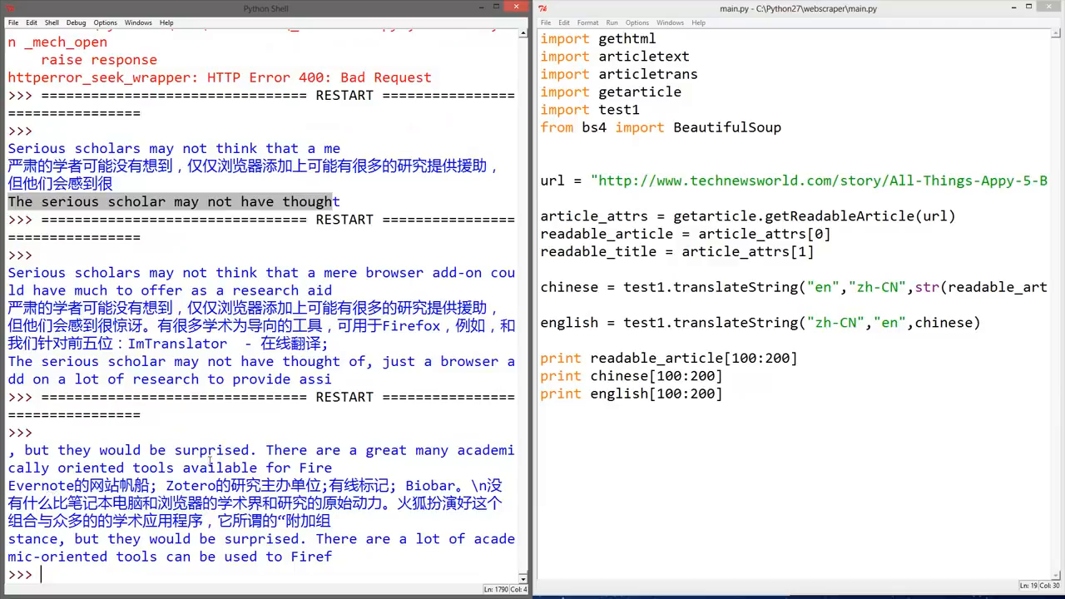
mouse_move(499, 444)
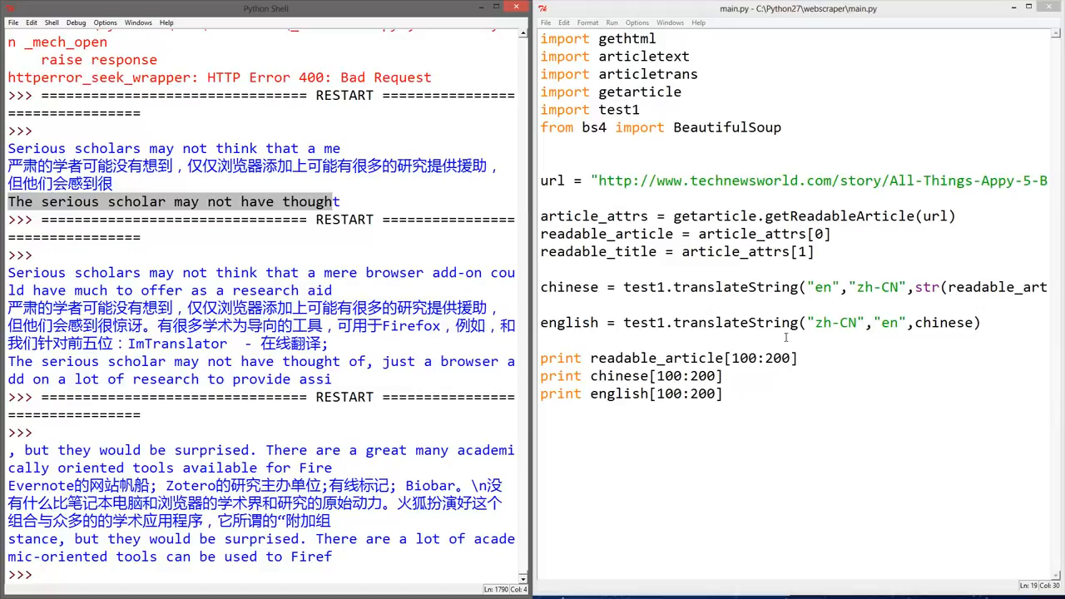
mouse_move(821, 346)
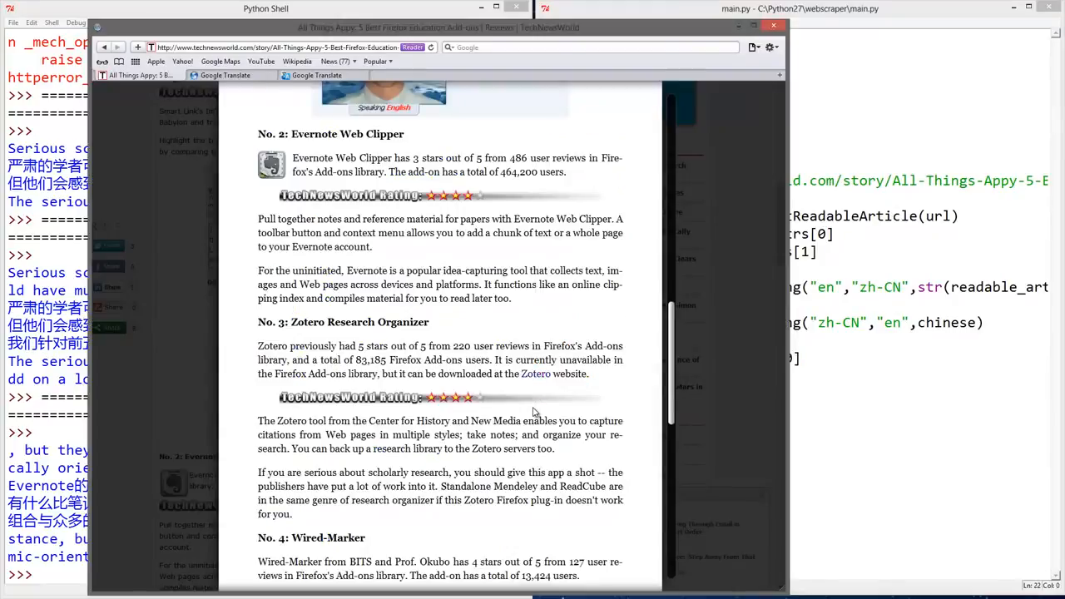
- Scroll the article's add-on sections in Reader view, then bring the Python shell forward
scroll(up, 3)
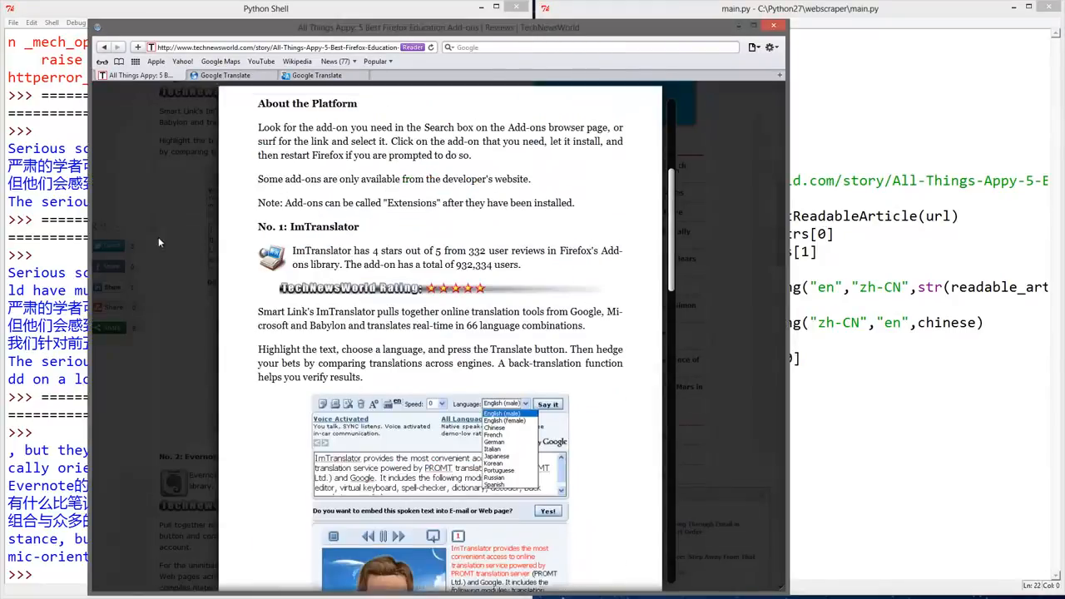
scroll(down, 3)
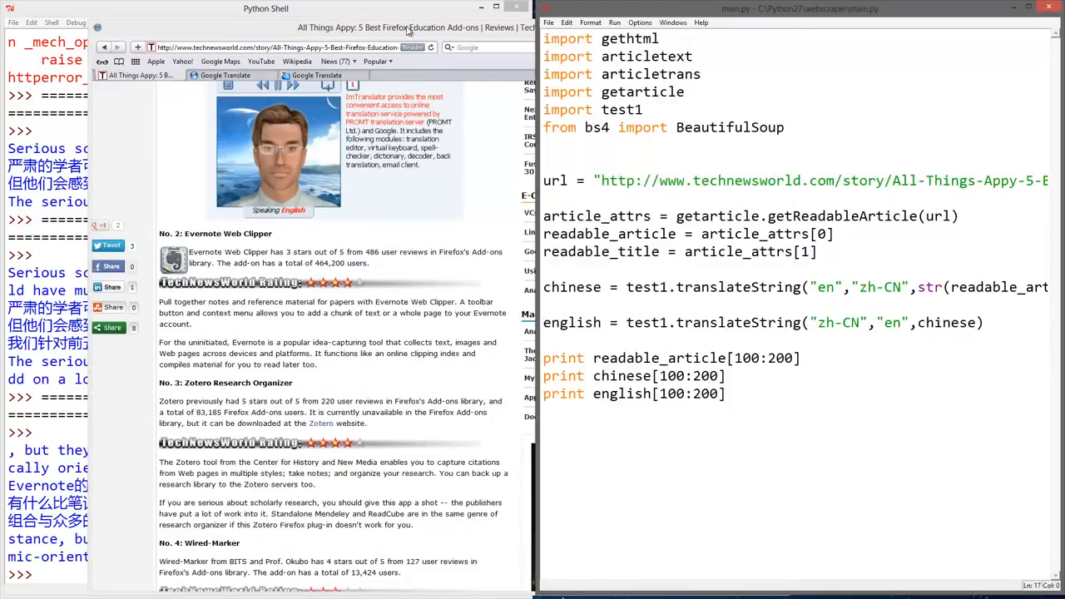
click(514, 6)
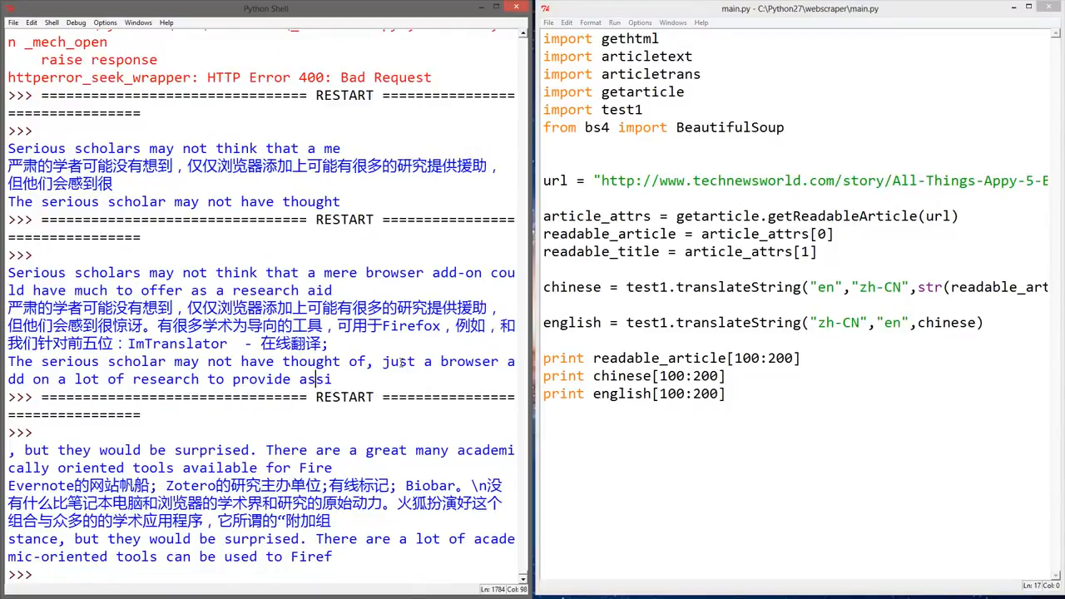
- Delete the empty line separating the chinese and english assignments in main.py
text(si)
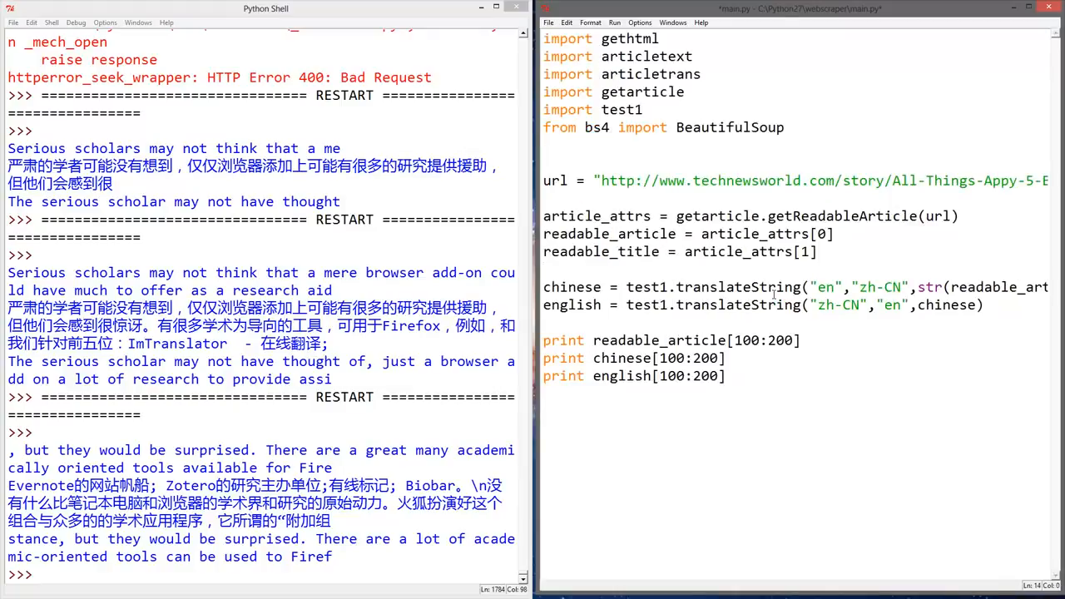
click(545, 269)
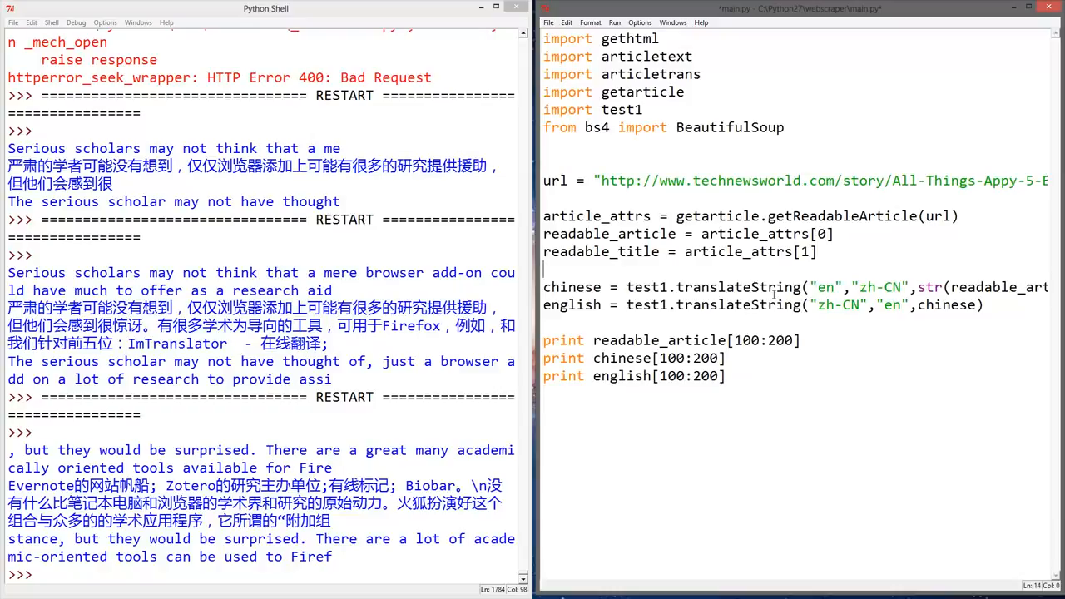